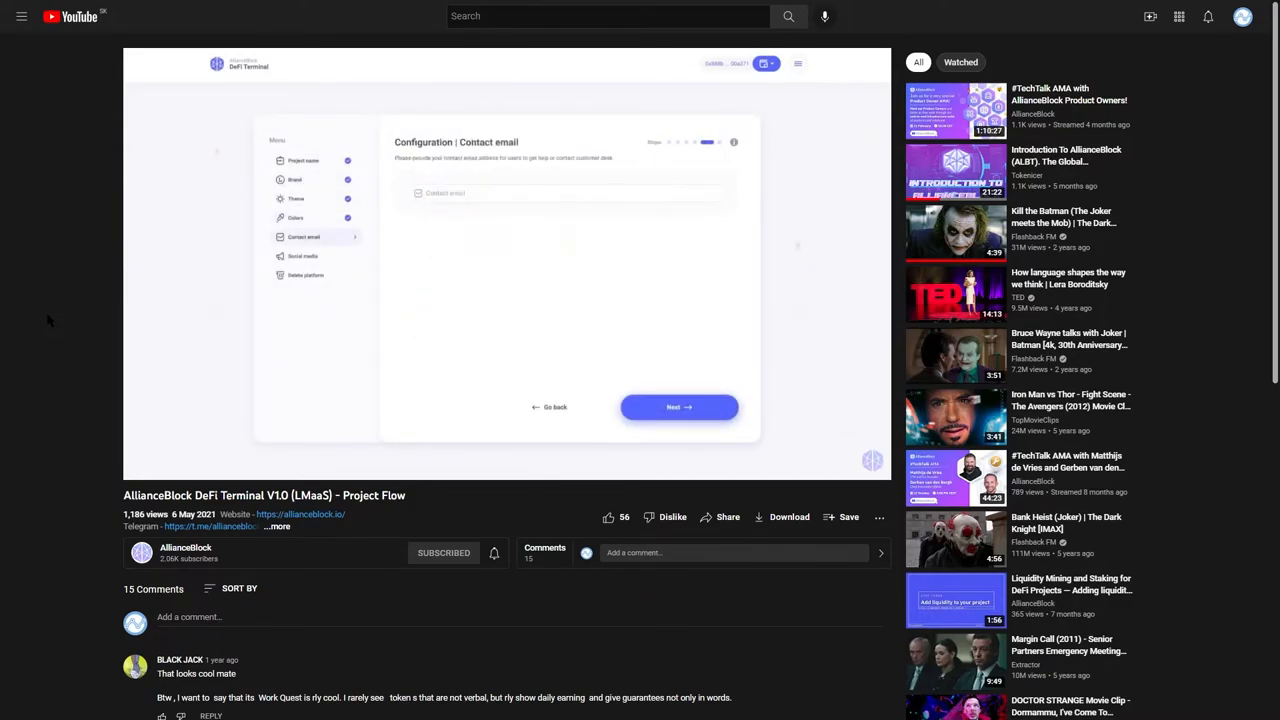
Play the DeFi Terminal V1.0 (LMaaS) Project Flow video on YouTube.
click(679, 407)
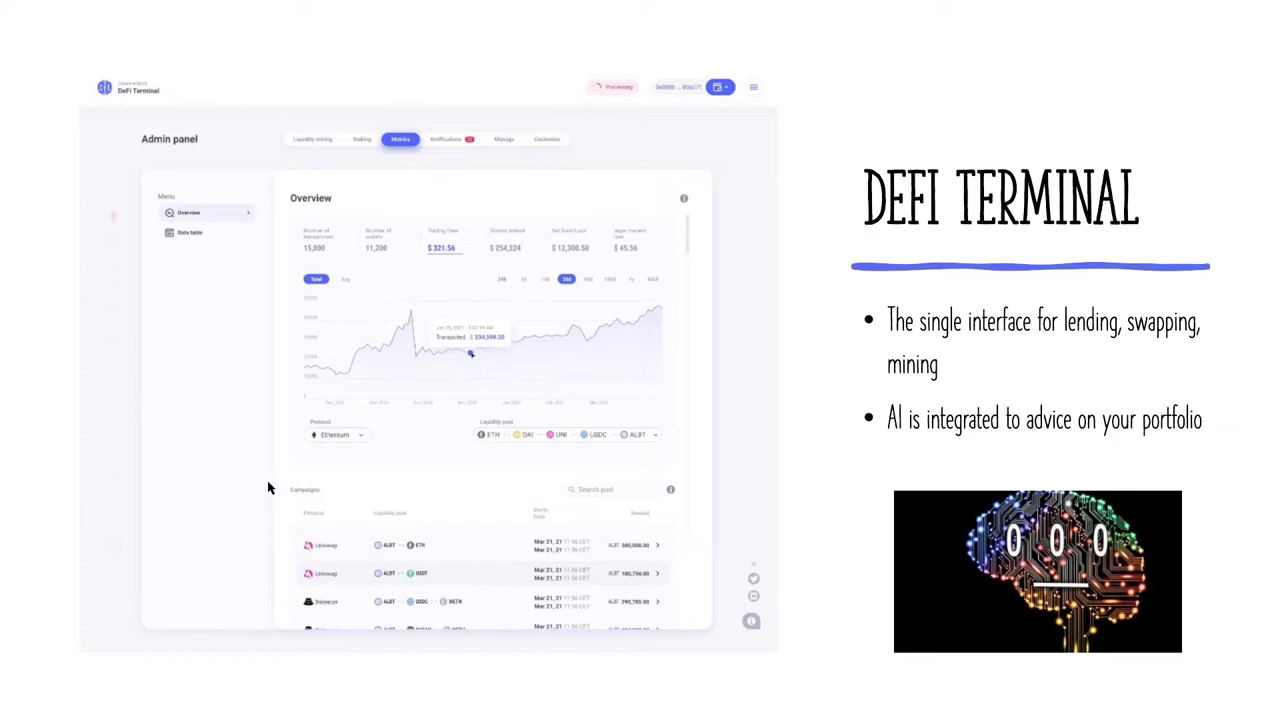
mouse_move(465, 378)
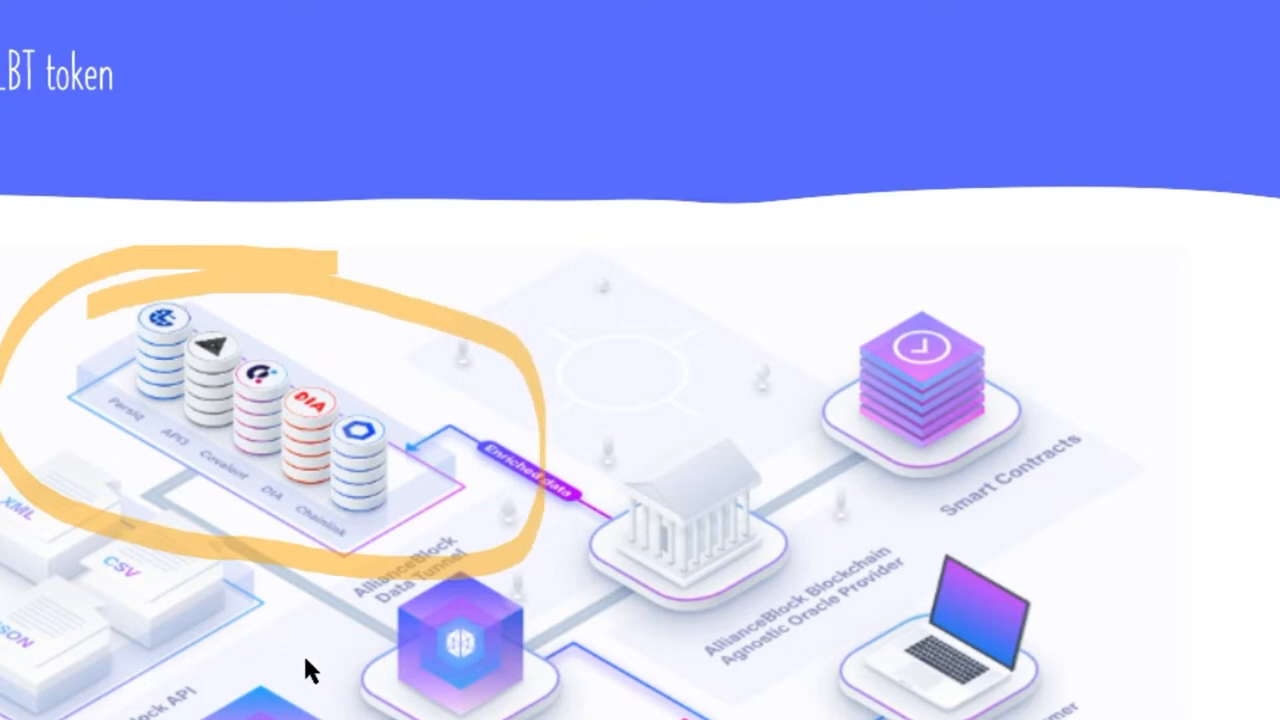
mouse_move(670, 667)
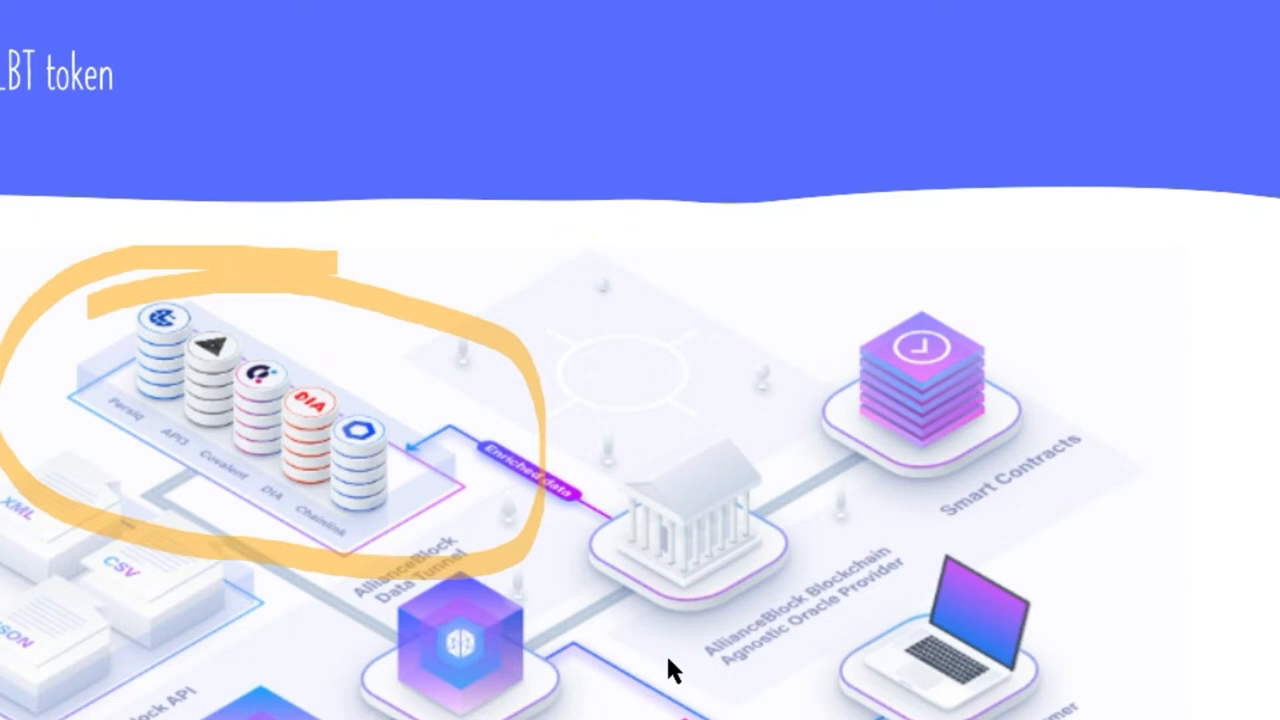
Scroll down past the Data Tunnel diagram with Persiq, API3, Covalent, DIA and Chainlink.
scroll(down, 3)
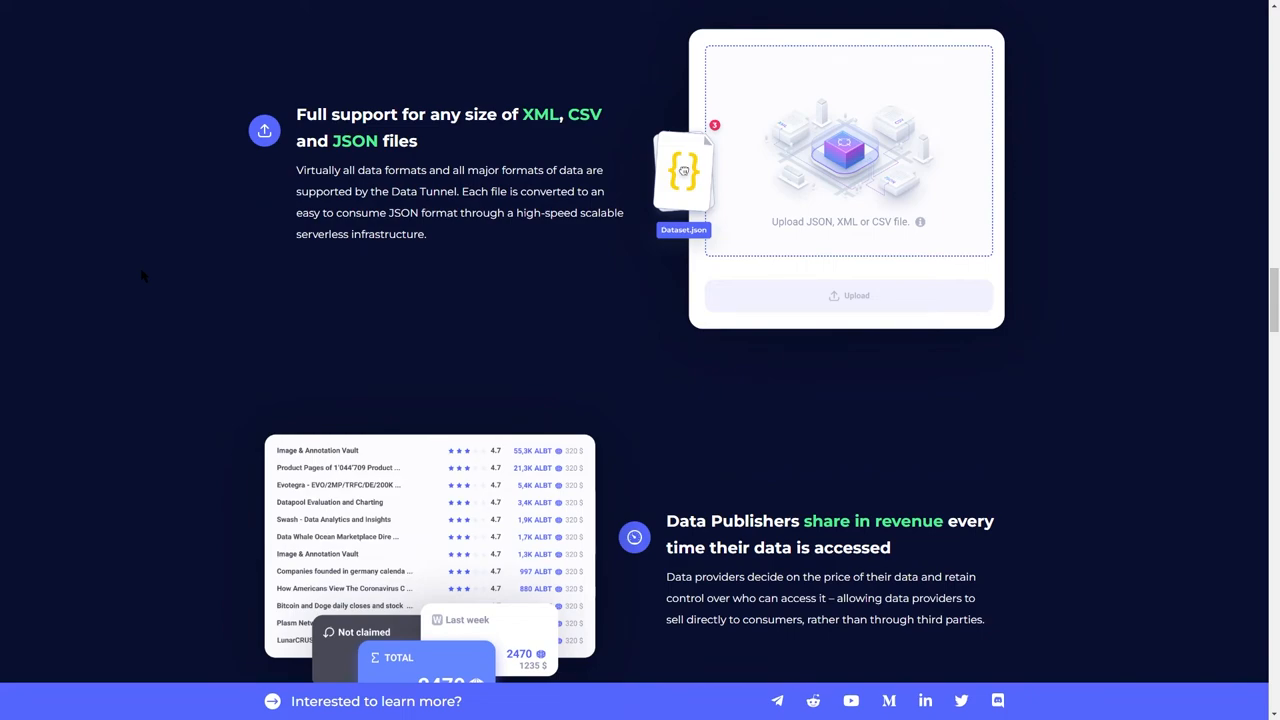
Scroll past the file support, revenue sharing, schema, ABQL and ALBT token sections.
scroll(down, 3)
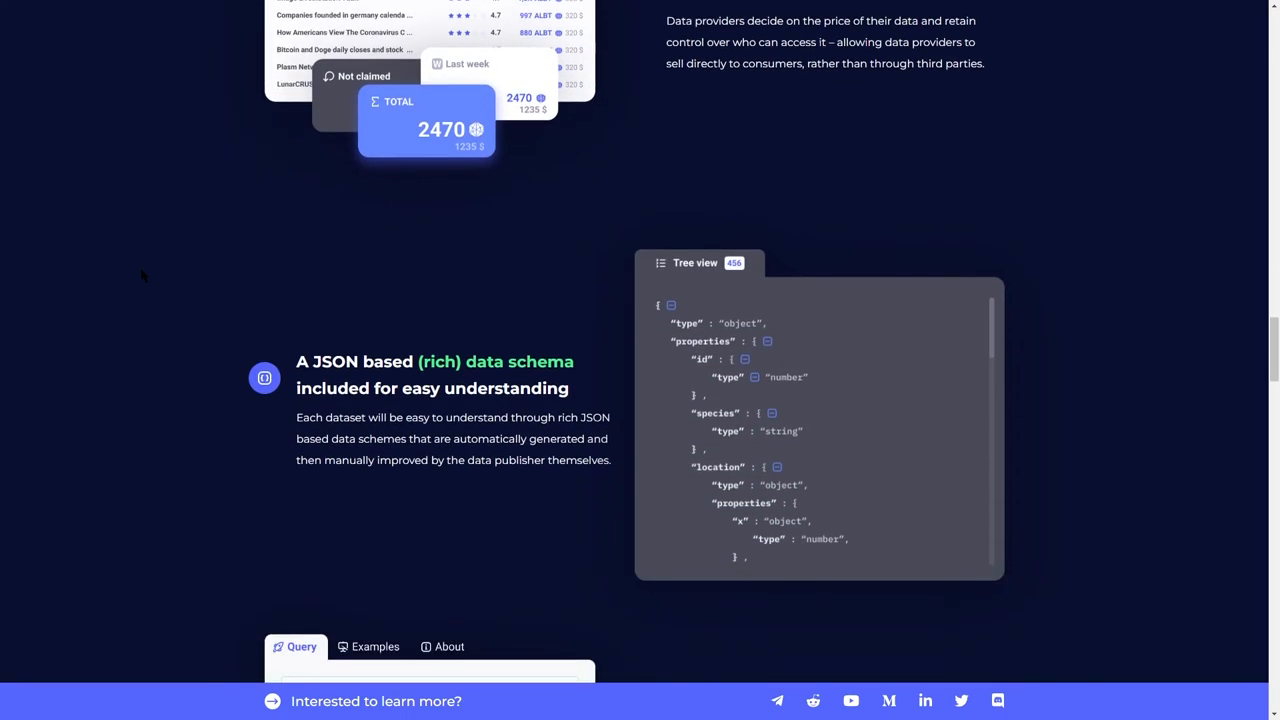
scroll(down, 3)
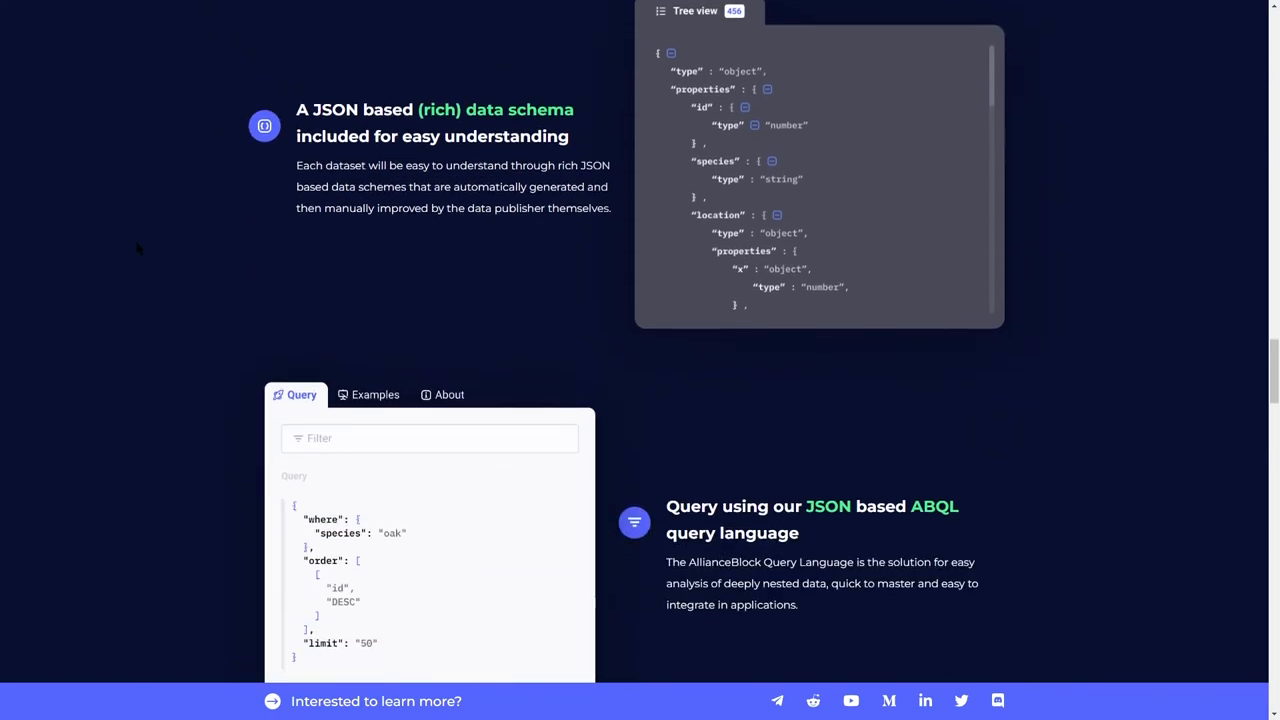
scroll(down, 3)
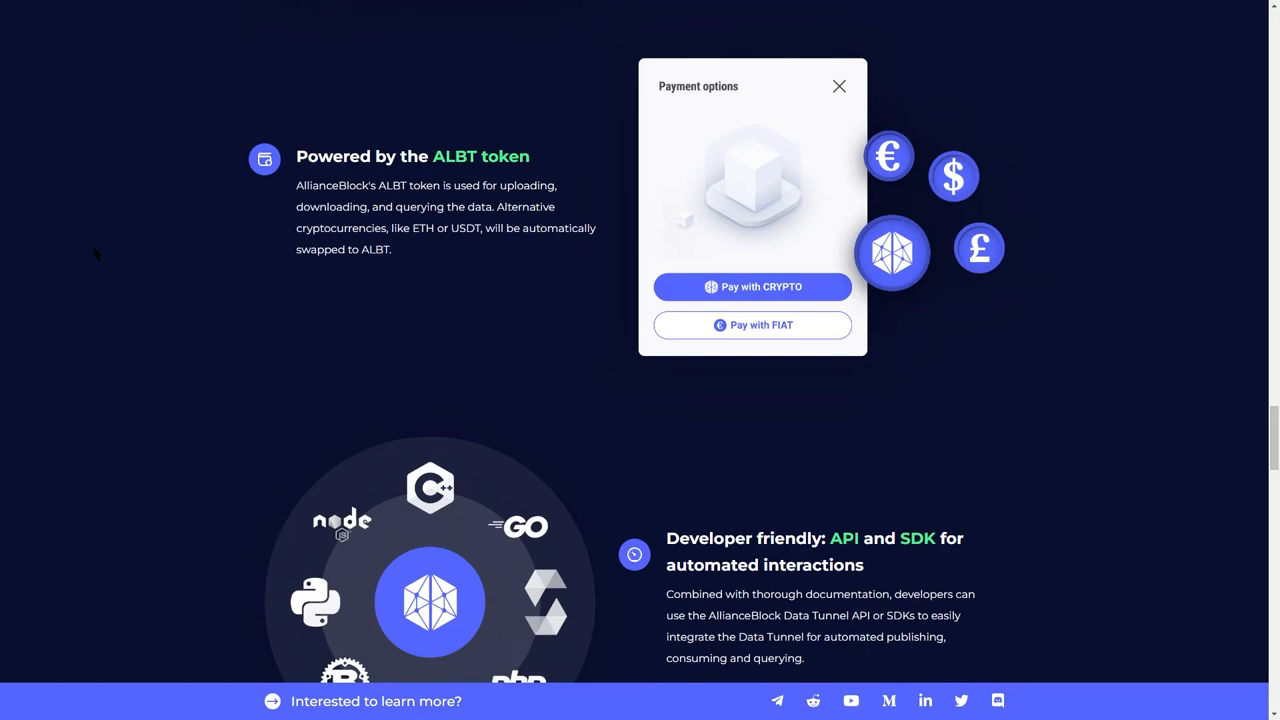
scroll(down, 3)
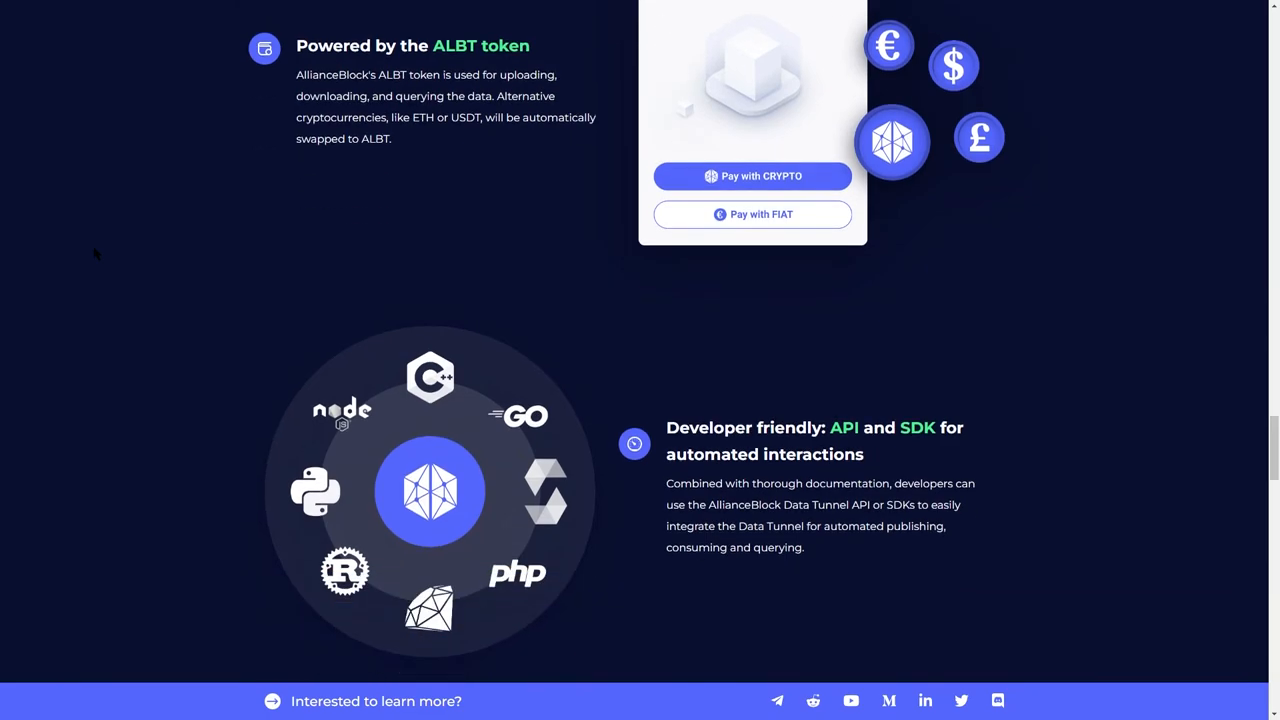
scroll(down, 3)
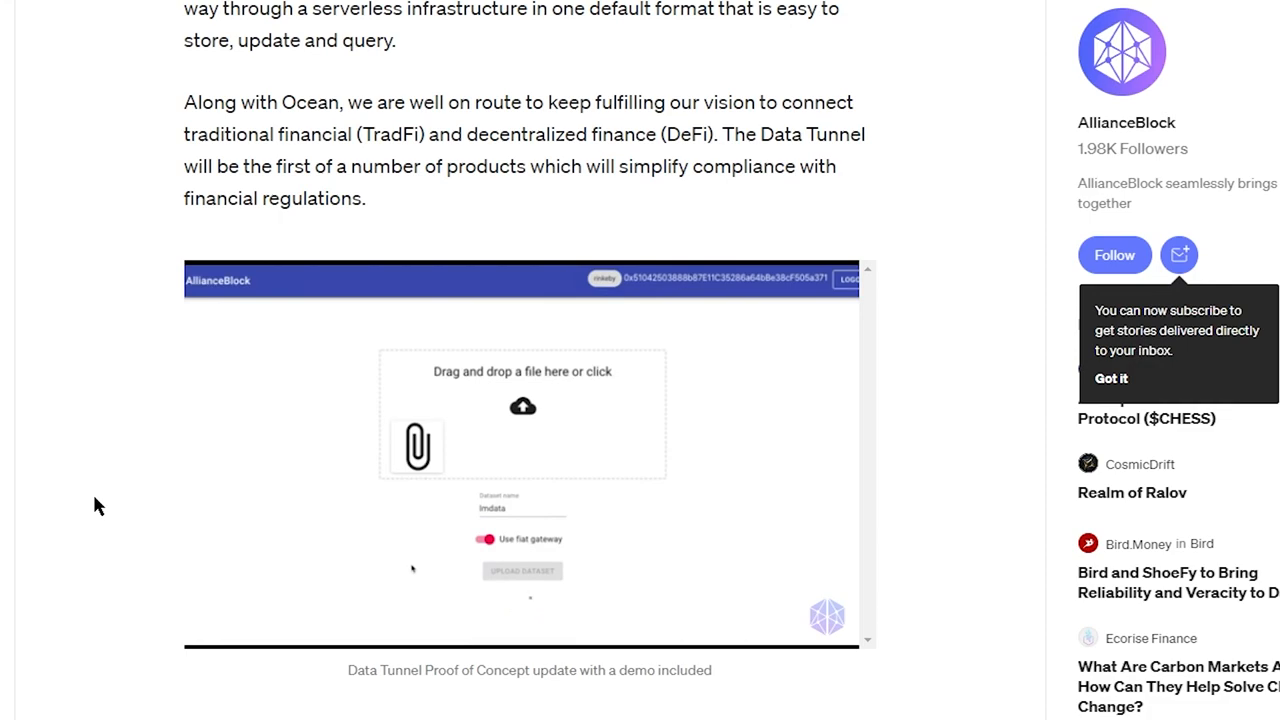
Show the Data Tunnel Proof of Concept demo image in the Medium article.
click(521, 570)
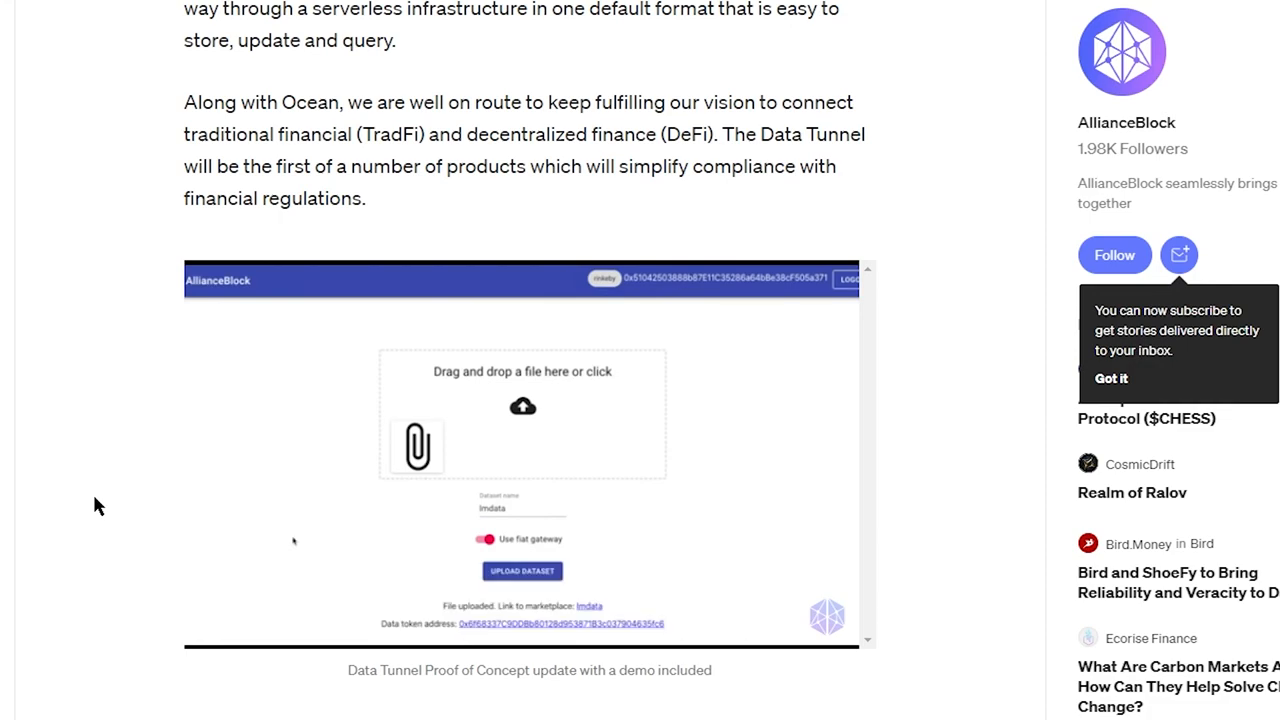